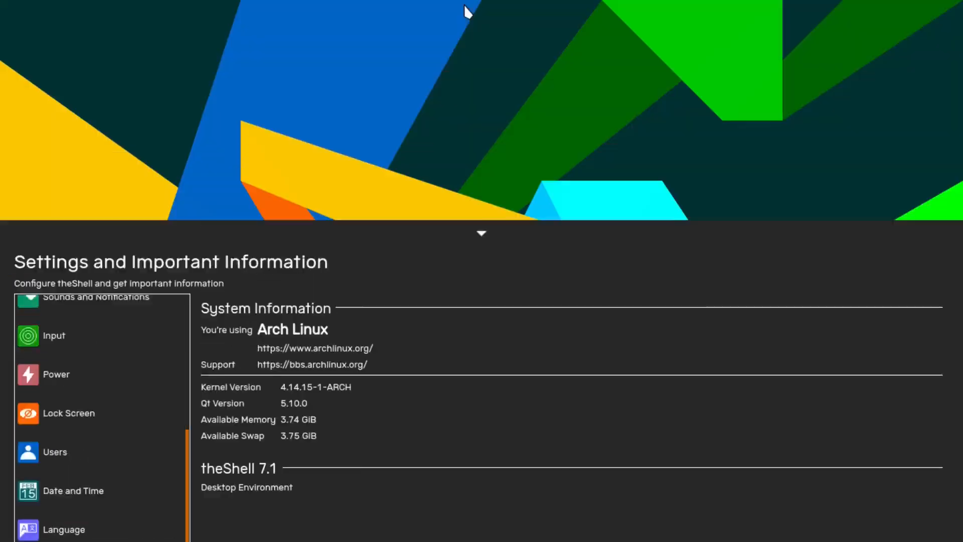
- Collapse the Settings and Important Information panel to reveal the desktop and taskbar
click(482, 233)
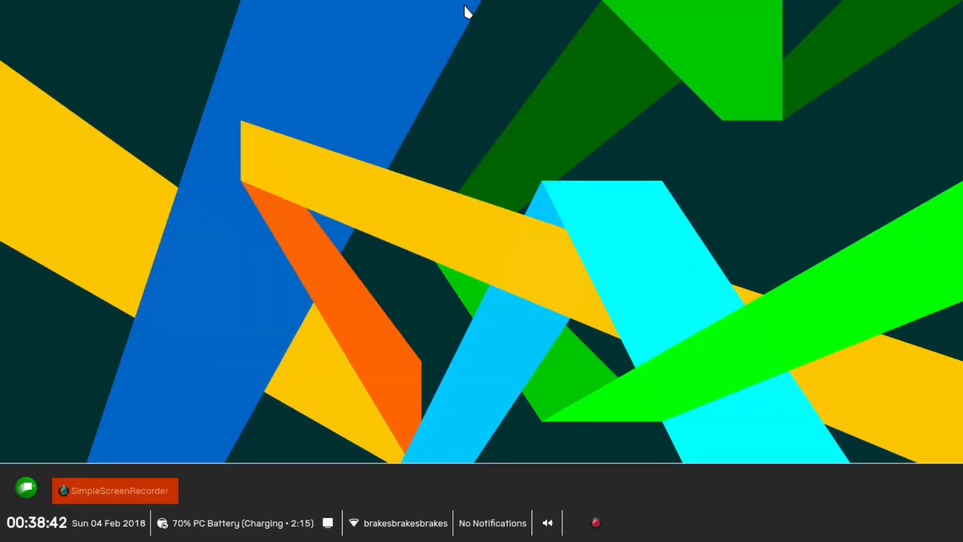